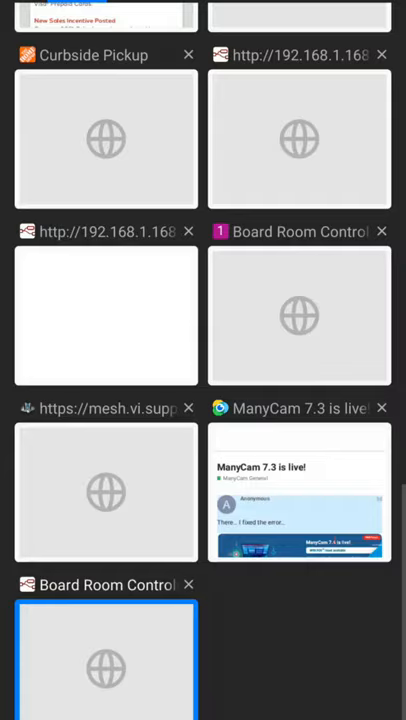
Step: Switch to the Board Room Control tab showing the Enable Room Control page
left_click(104, 660)
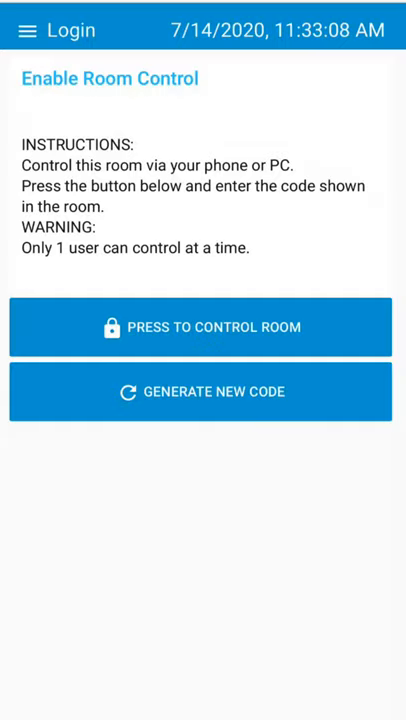
Step: Unlock control of the room, then bring up the app's page menu
left_click(202, 328)
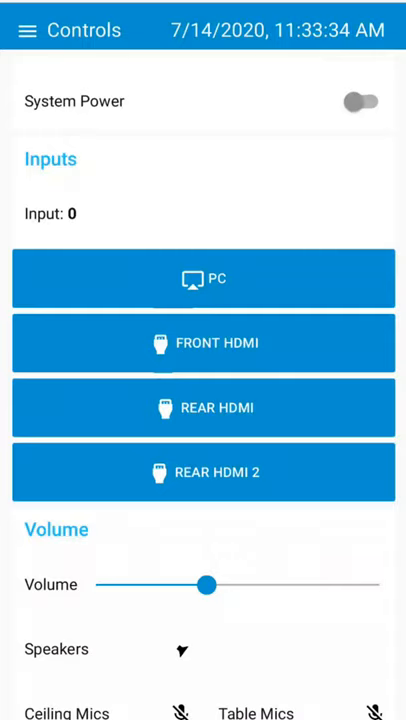
left_click(28, 30)
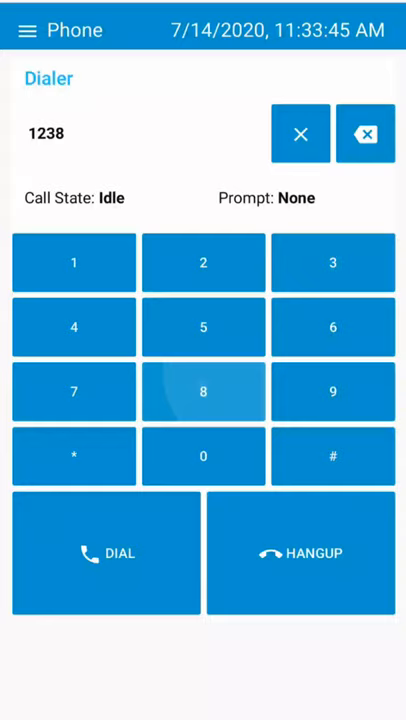
Step: Go from the page menu to the Lighting page with Tray Lights on
left_click(28, 30)
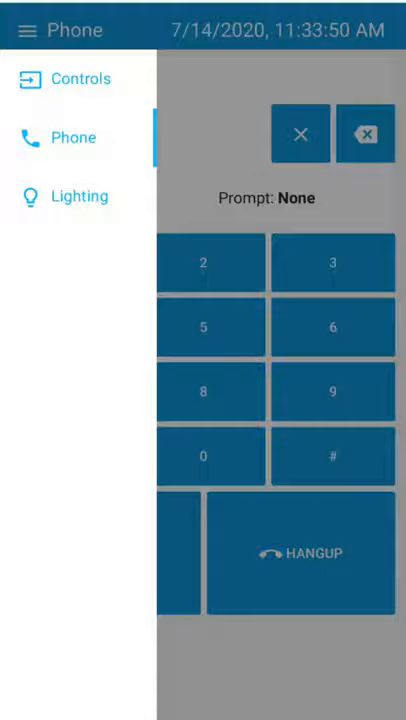
left_click(80, 196)
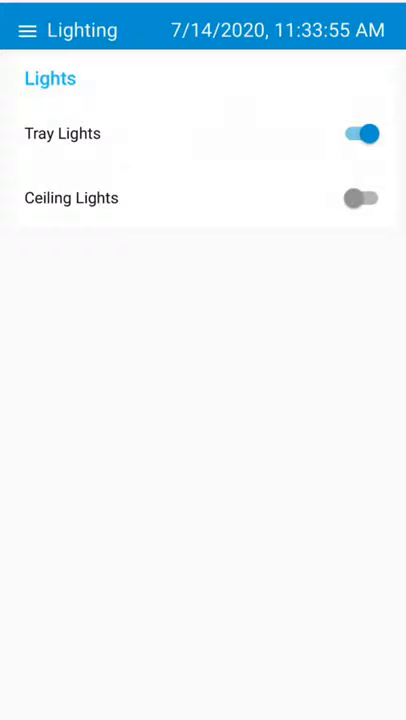
Step: Return to the Controls page and switch System Power on with input PC
left_click(28, 30)
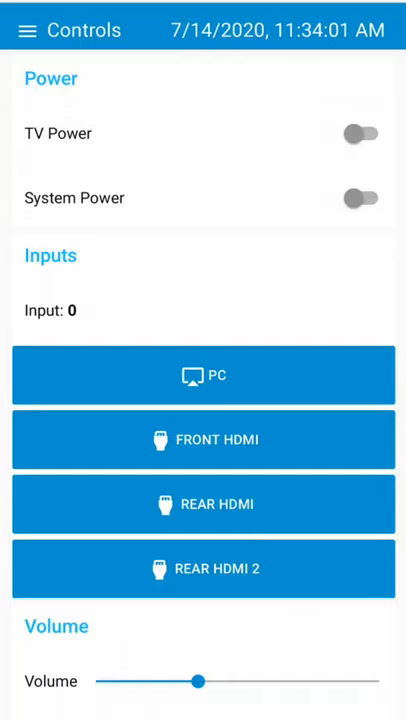
left_click(360, 198)
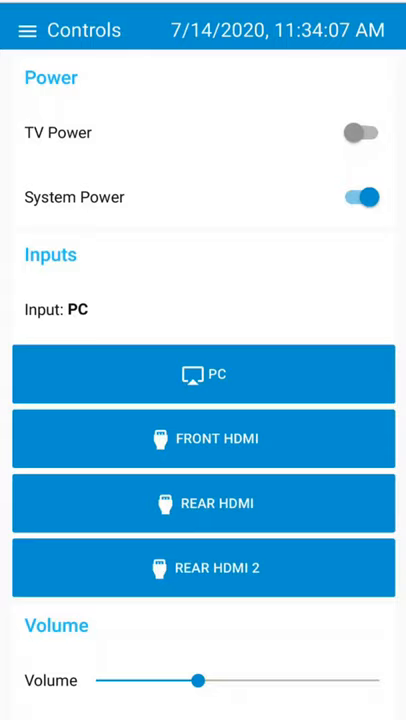